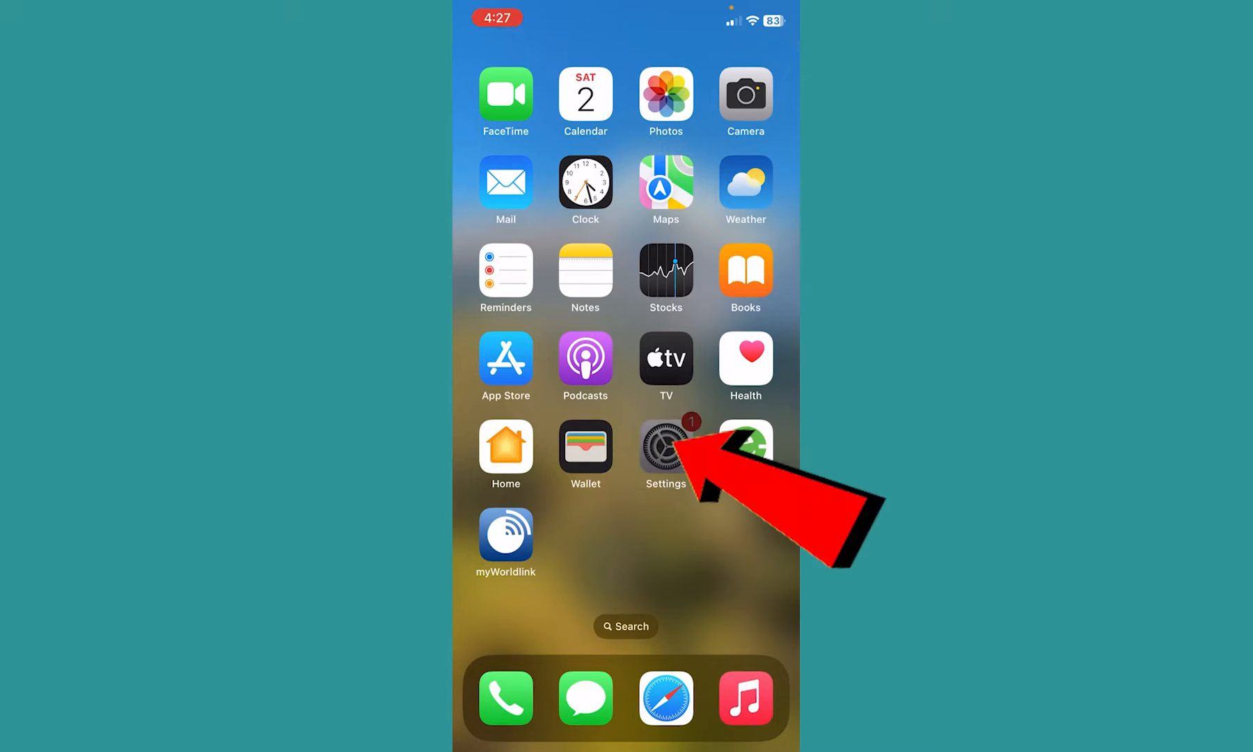
# Step: Launch Settings from the home screen and scroll down to the third-party apps near Spotify
pyautogui.click(665, 454)
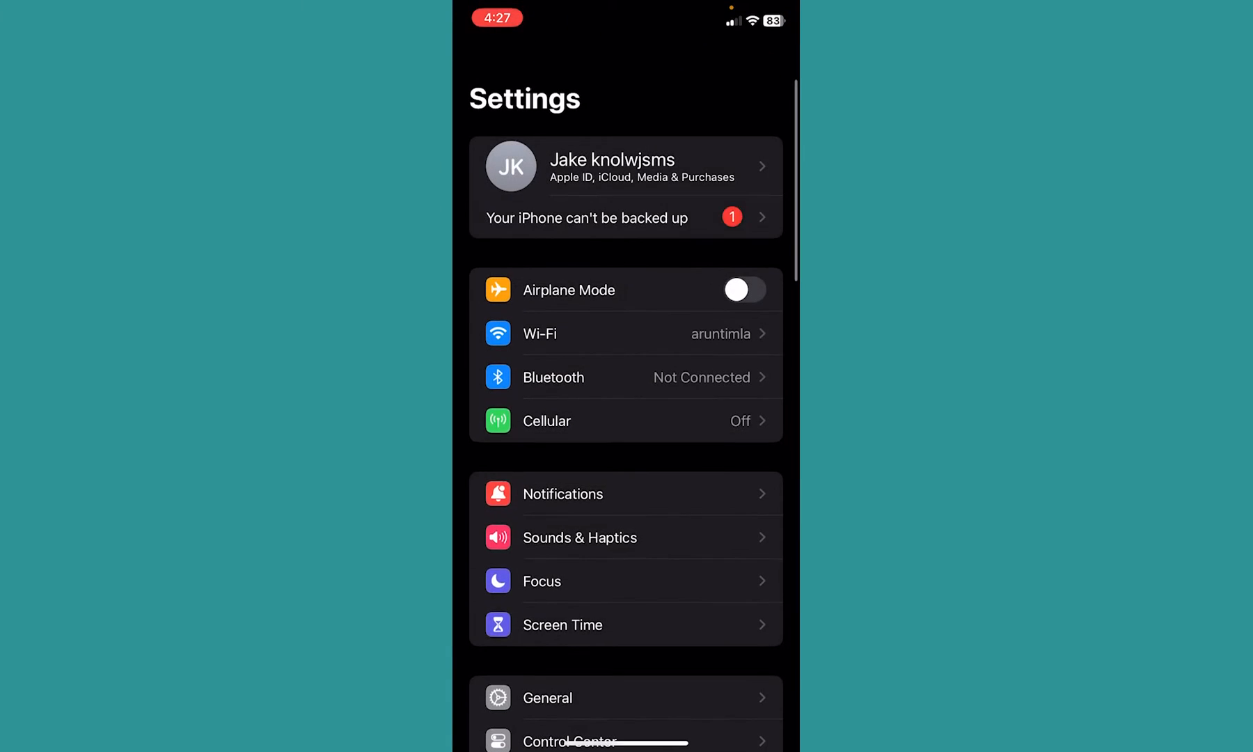
pyautogui.scroll(-3)
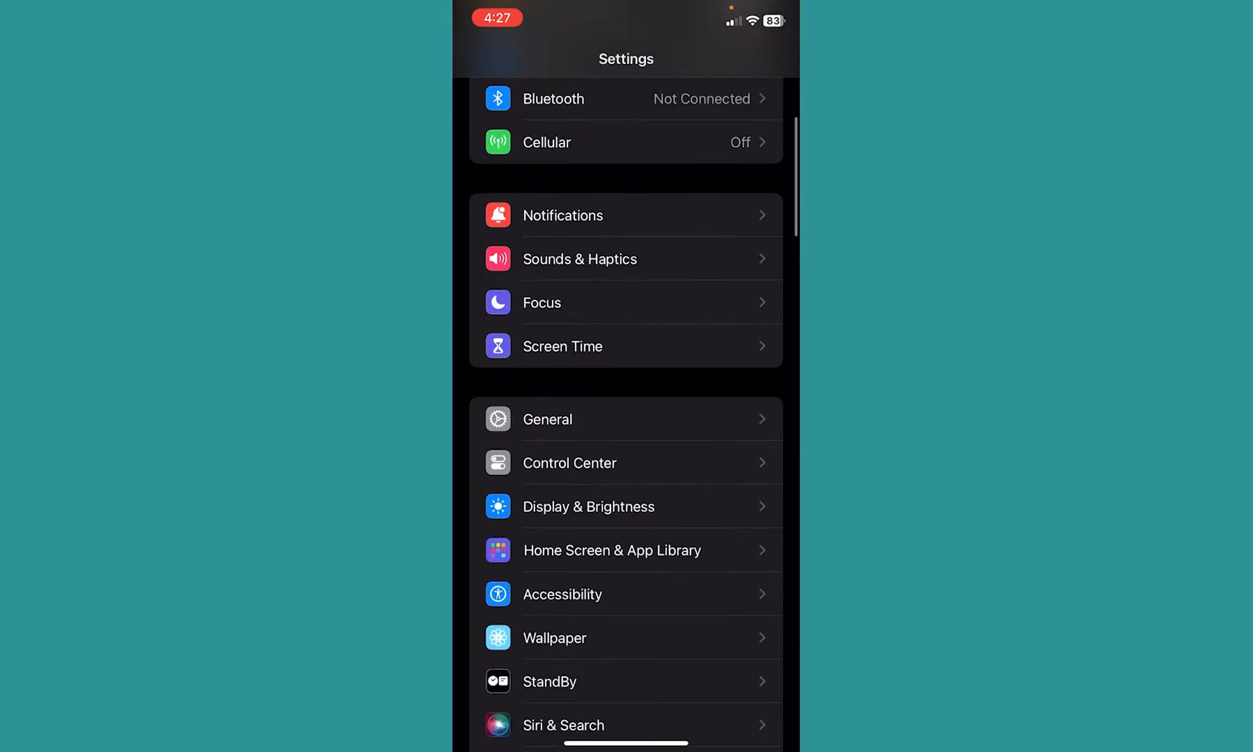
pyautogui.scroll(-3)
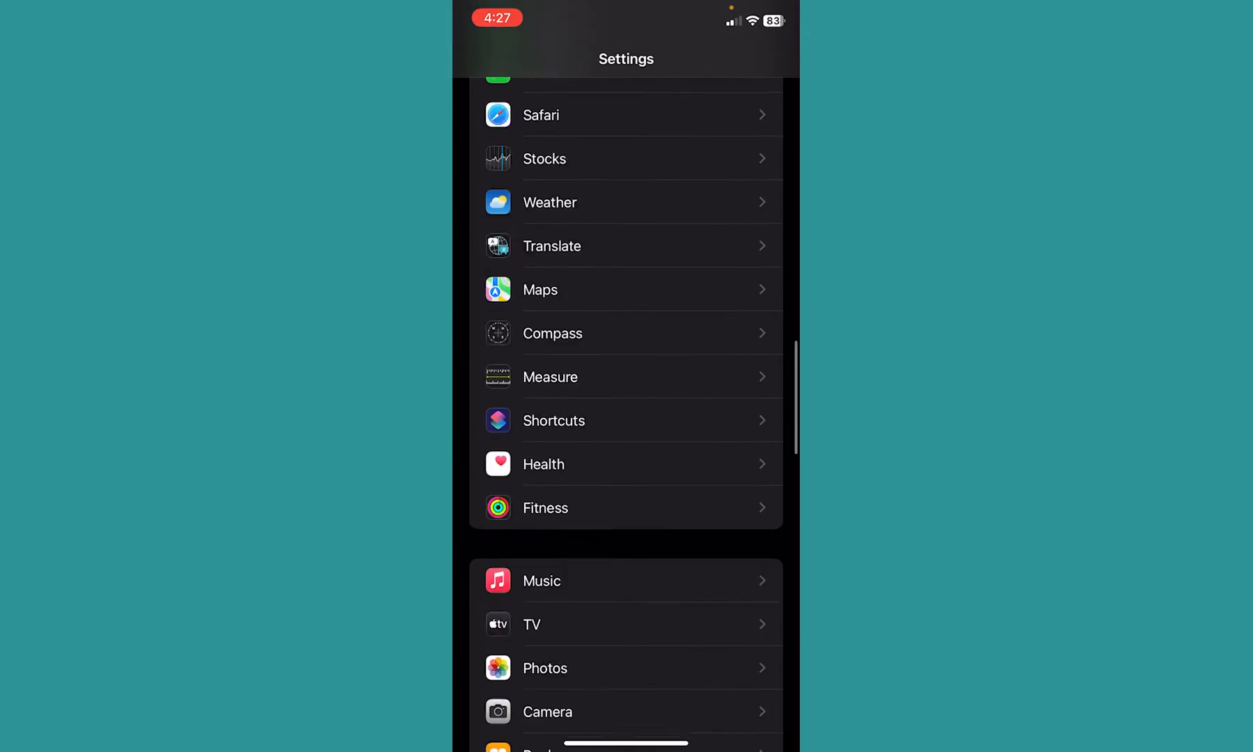
pyautogui.scroll(-3)
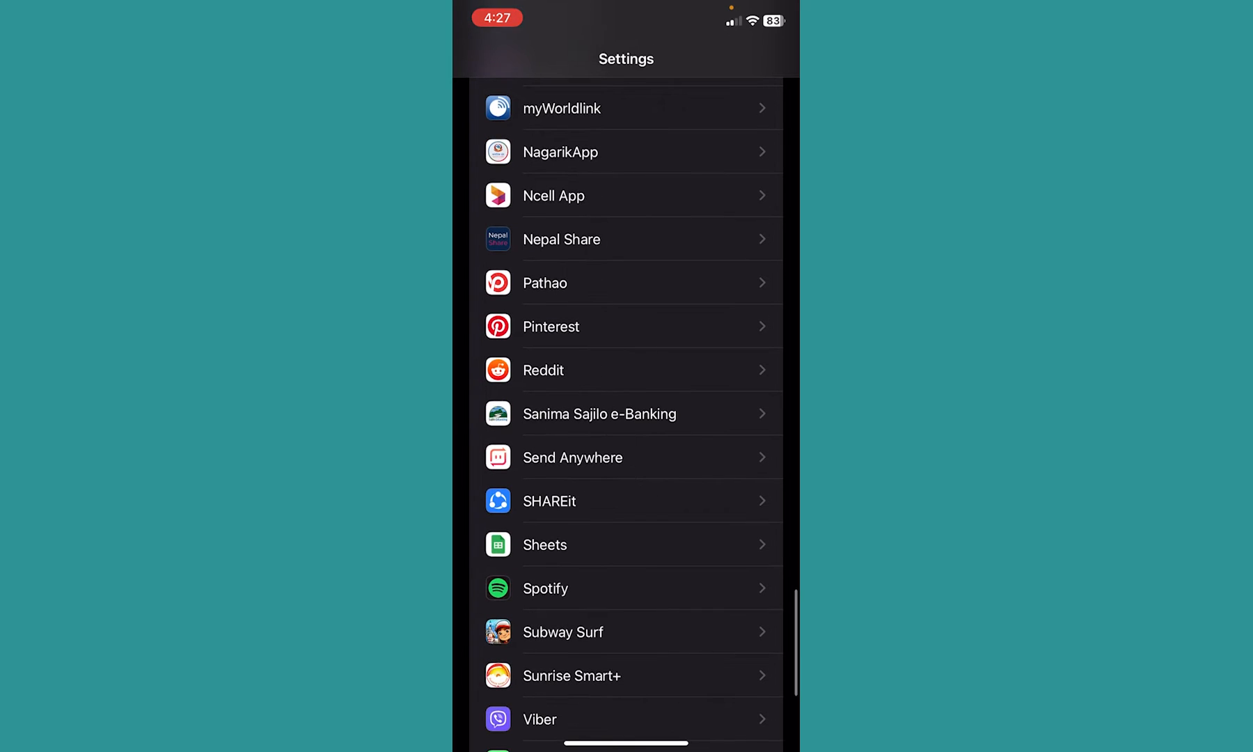
pyautogui.click(544, 587)
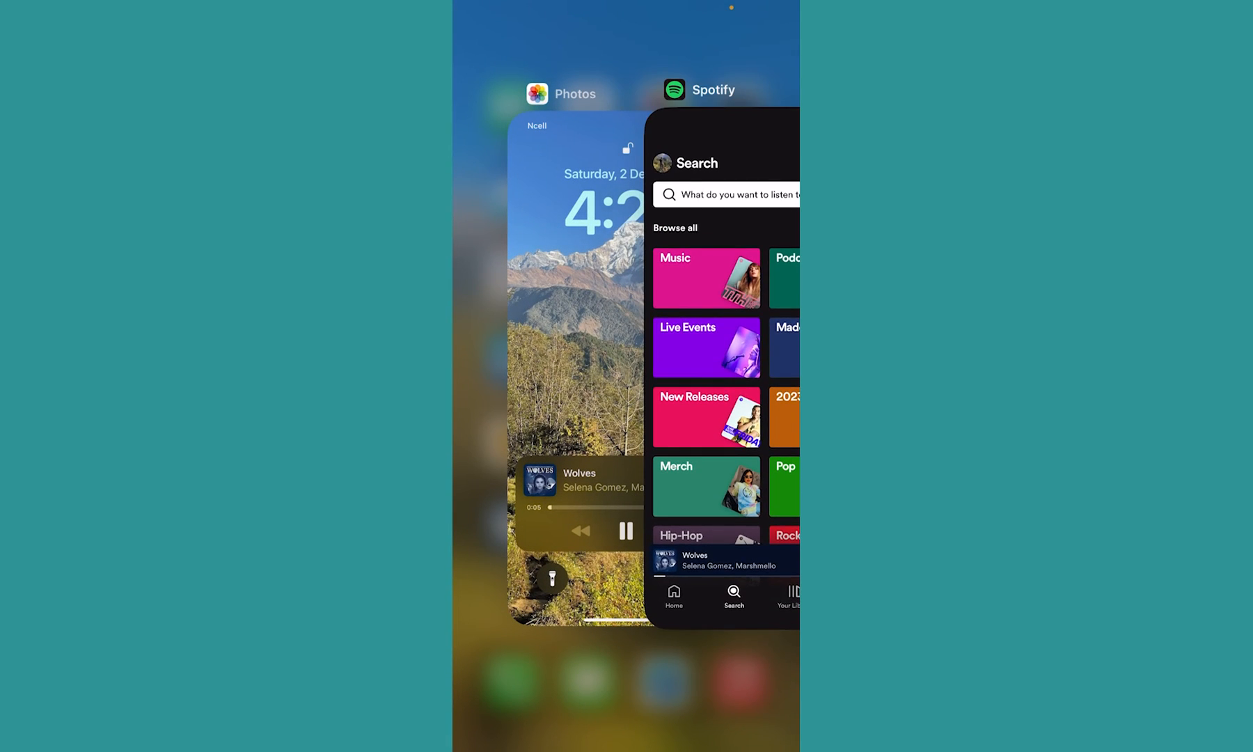
# Step: Bring Spotify to the foreground from the App Switcher, landing on its Search screen
pyautogui.click(722, 359)
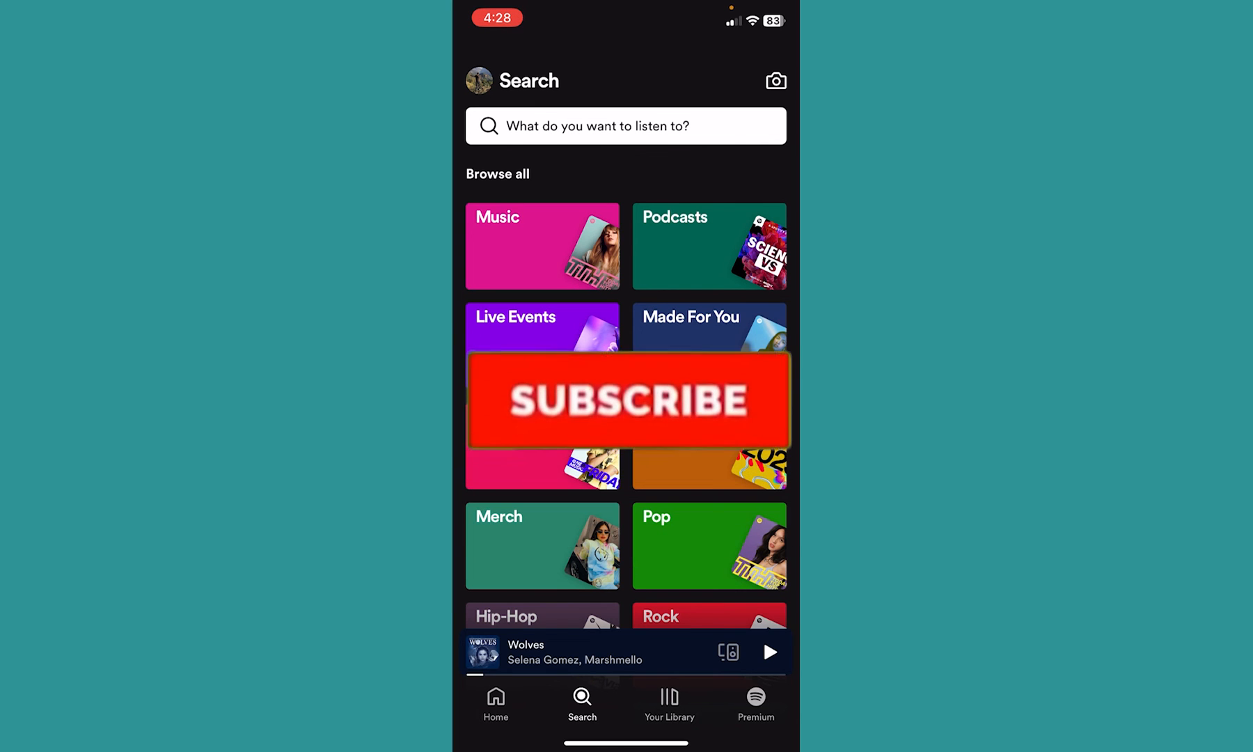
pyautogui.click(627, 399)
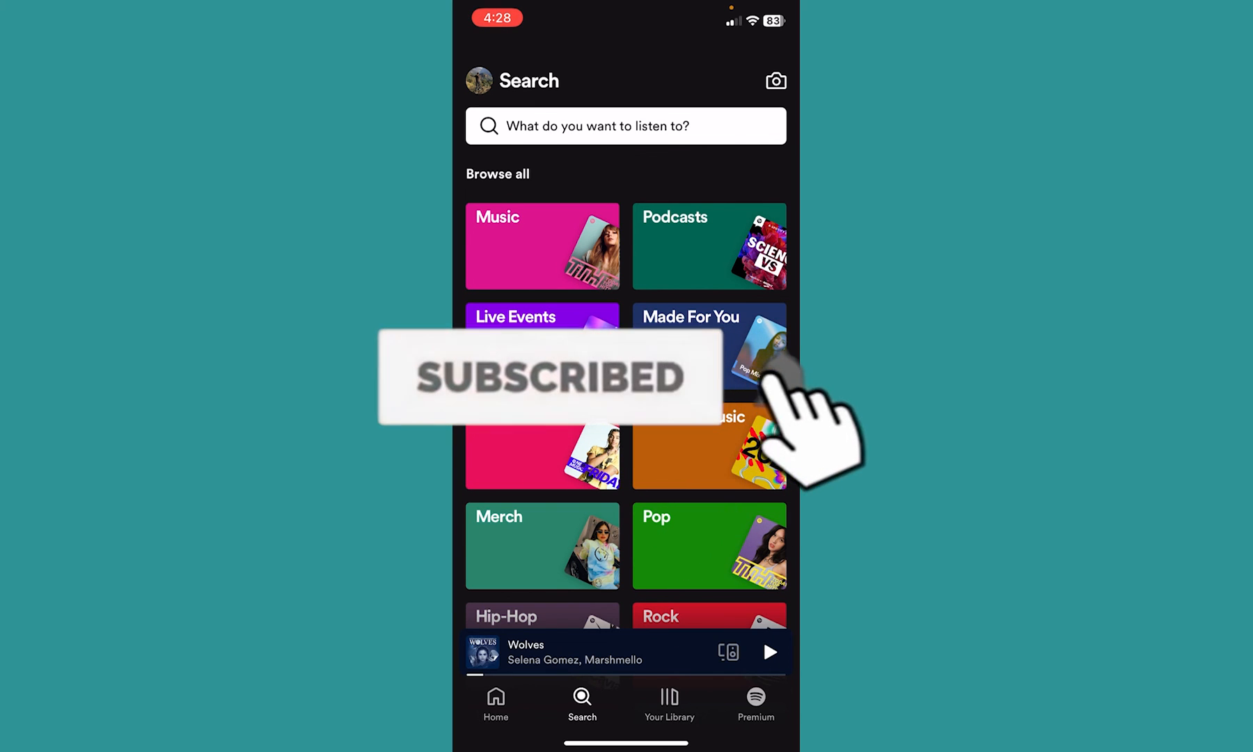